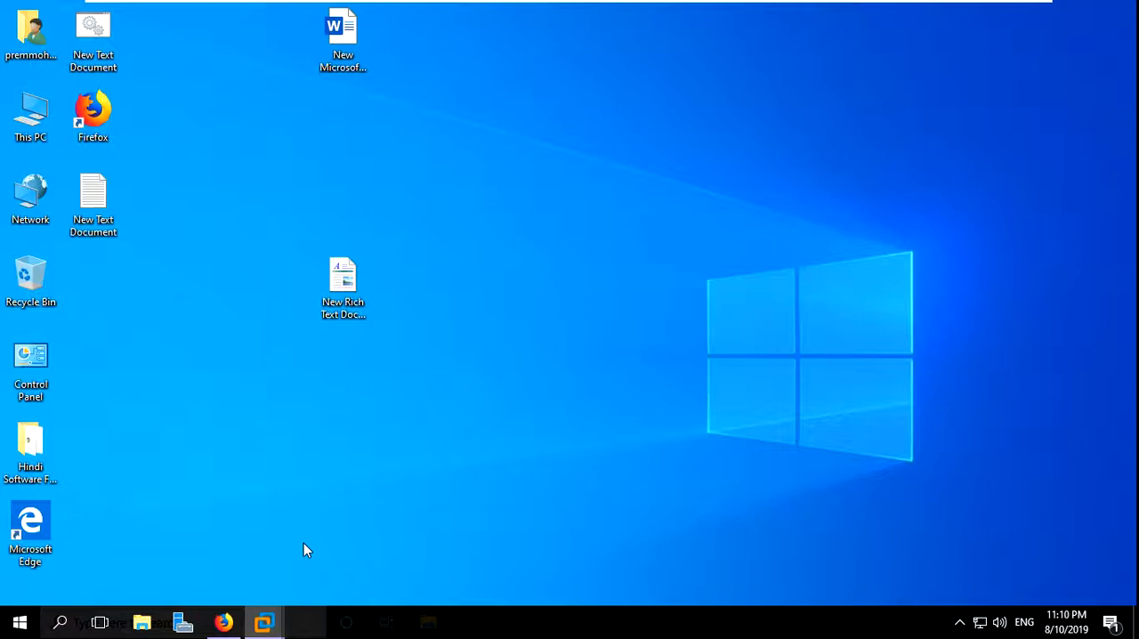
mouse_move(320, 520)
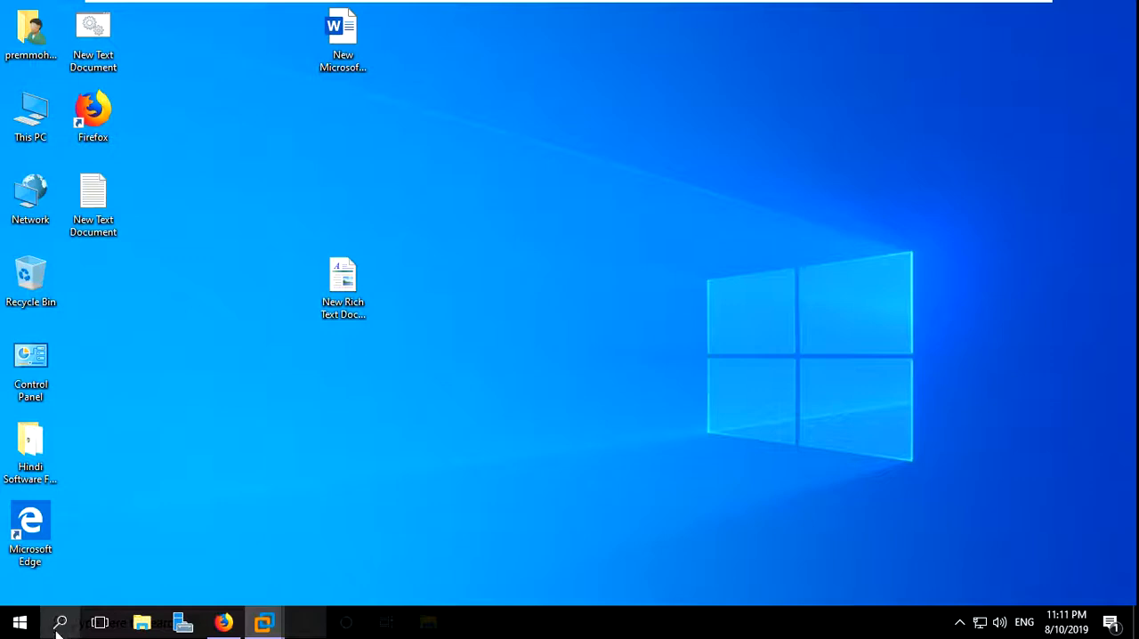
mouse_move(566, 488)
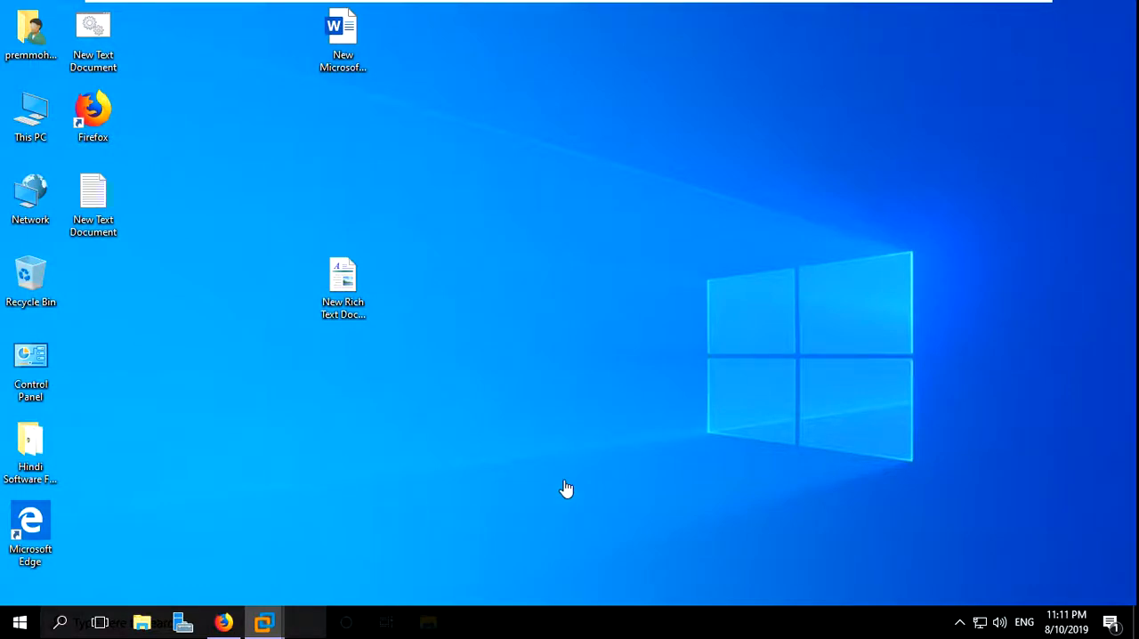
mouse_move(146, 621)
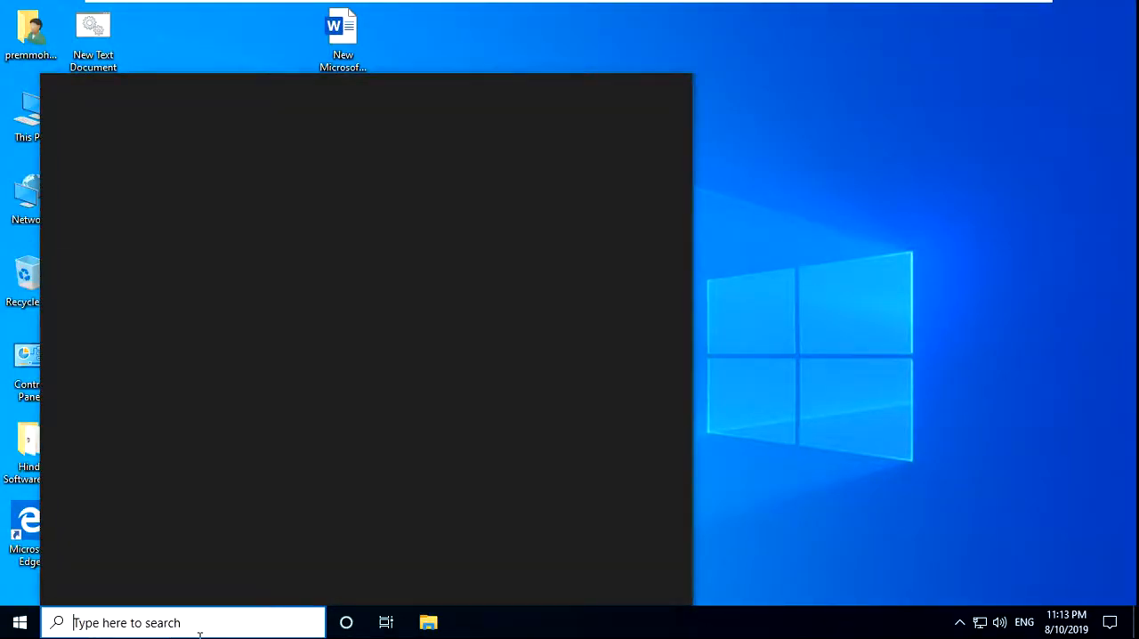
- Search cmd from Start and launch Command Prompt as administrator
text(cmd)
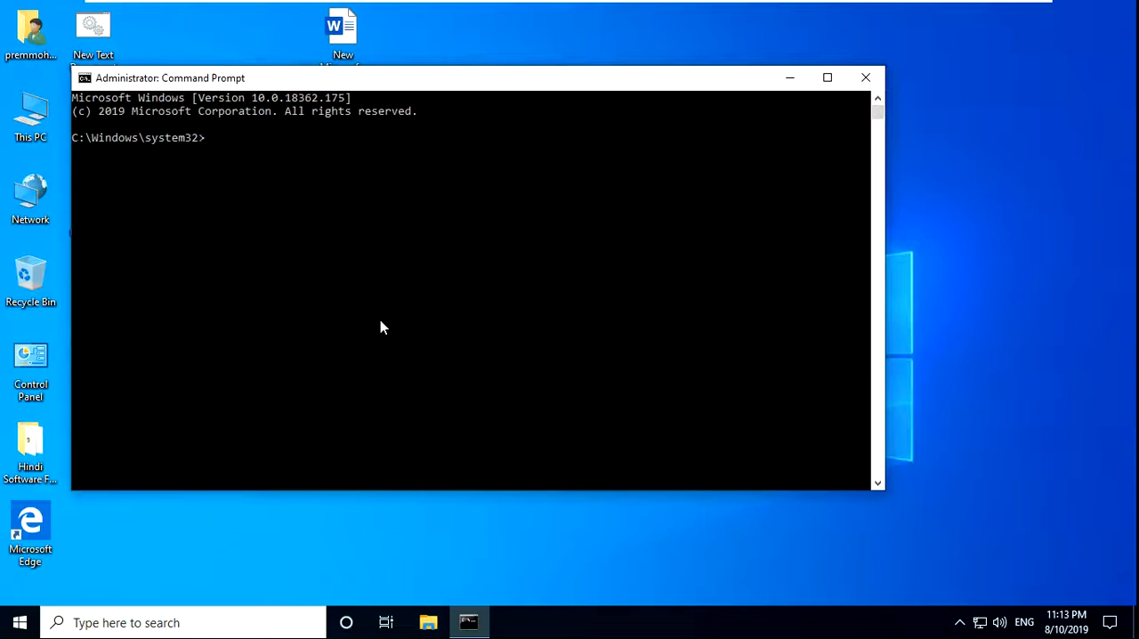
- Run slmgr.vbs /upk to uninstall the current product key and dismiss the success message
text(sl)
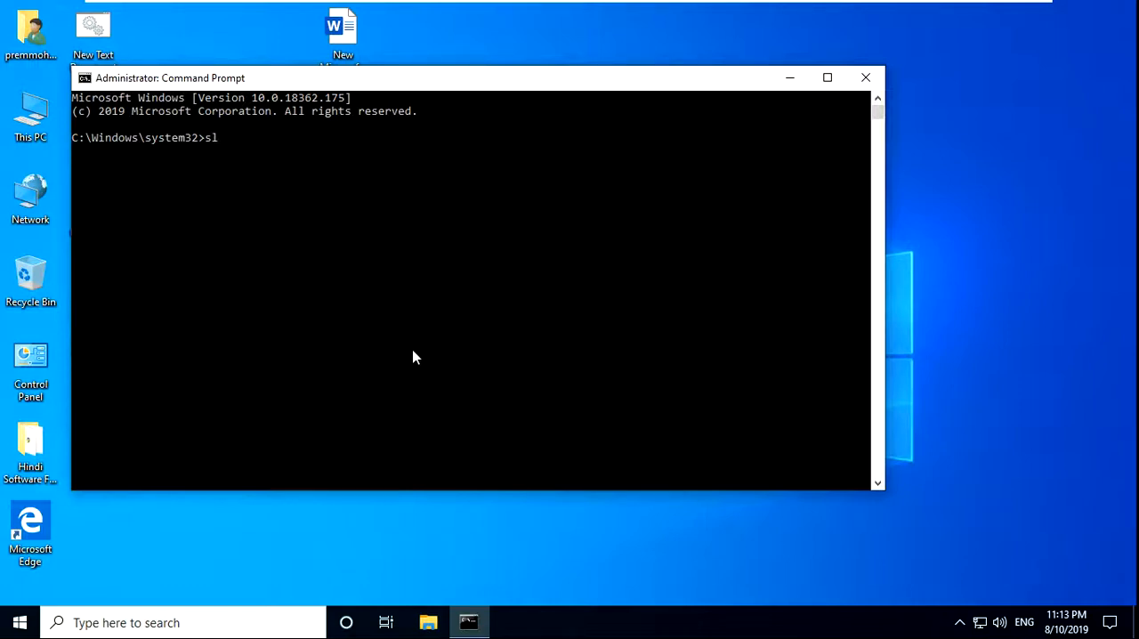
text(mgr)
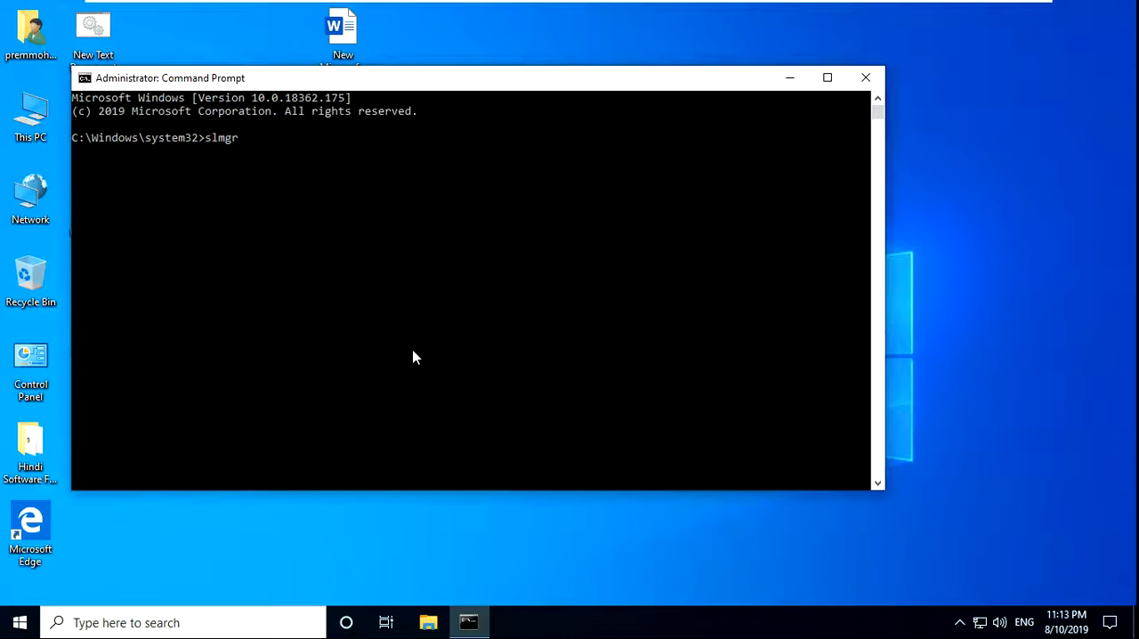
text(.vbs)
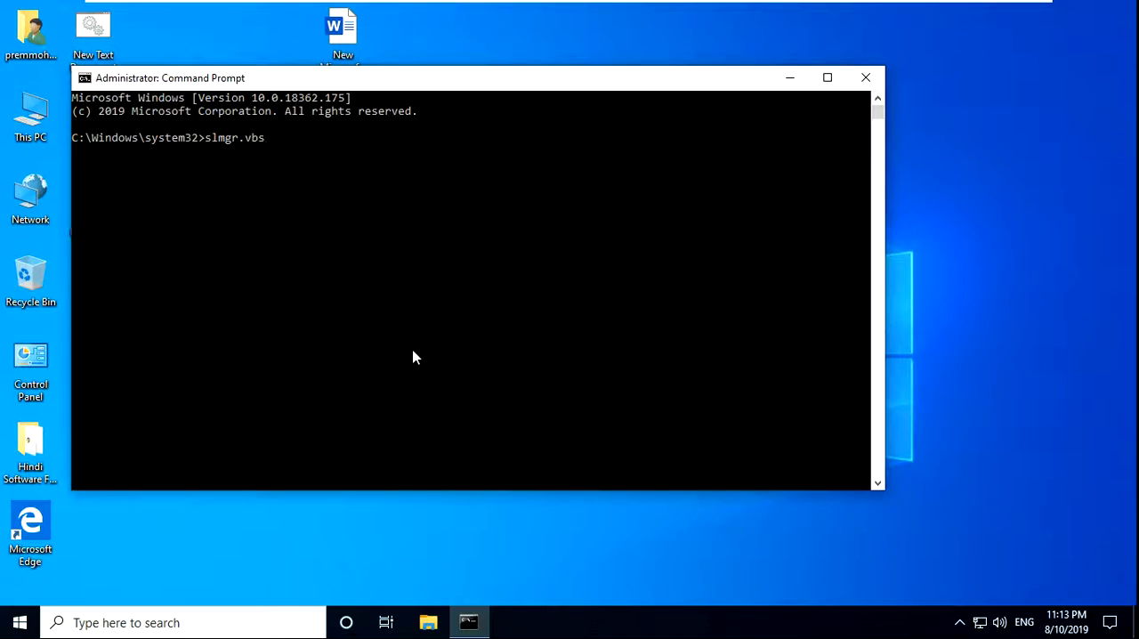
text(/up)
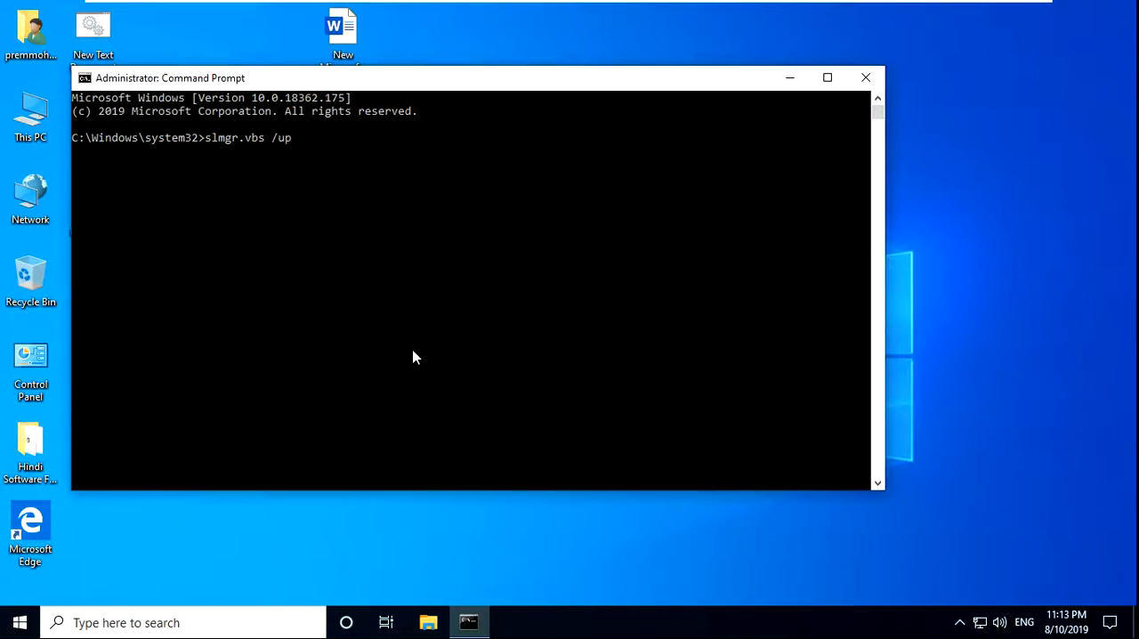
text(k)
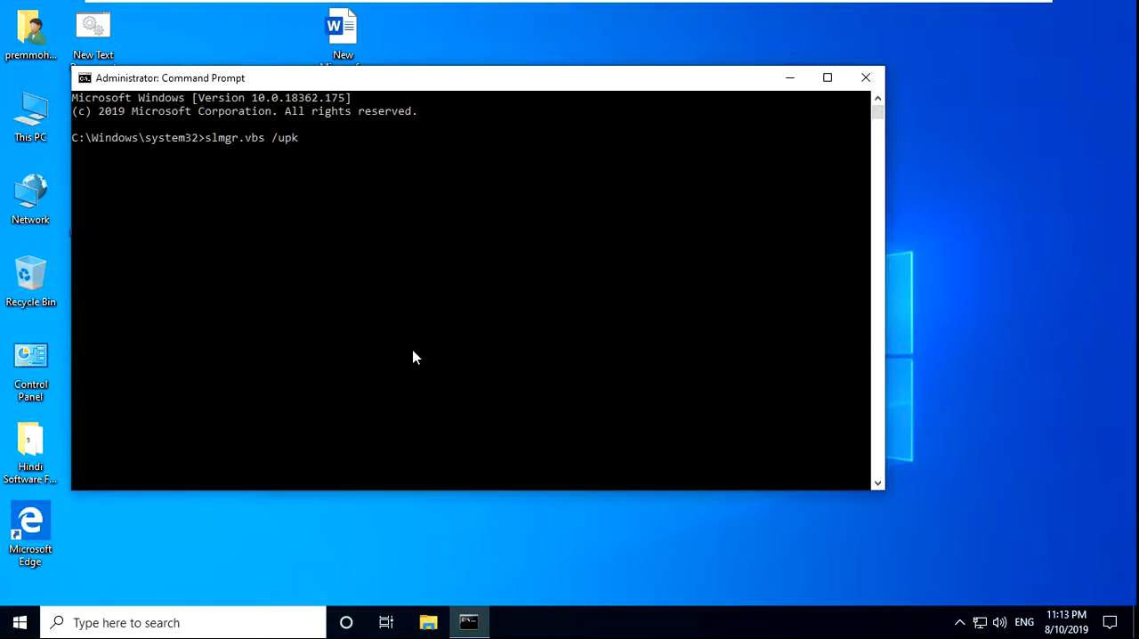
key(Return)
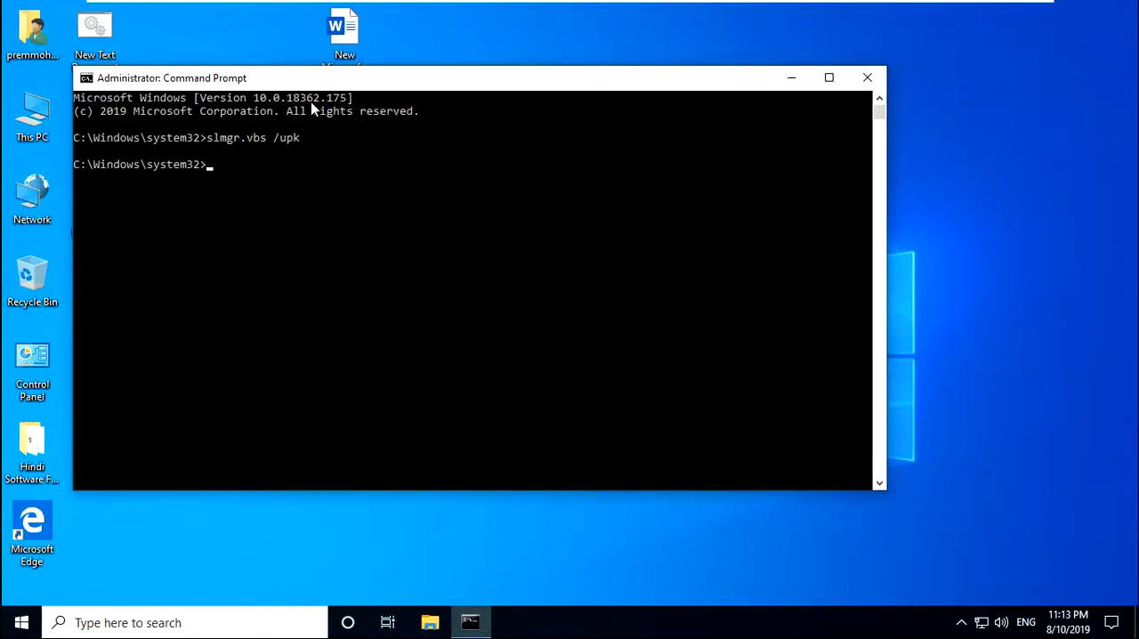
key(Return)
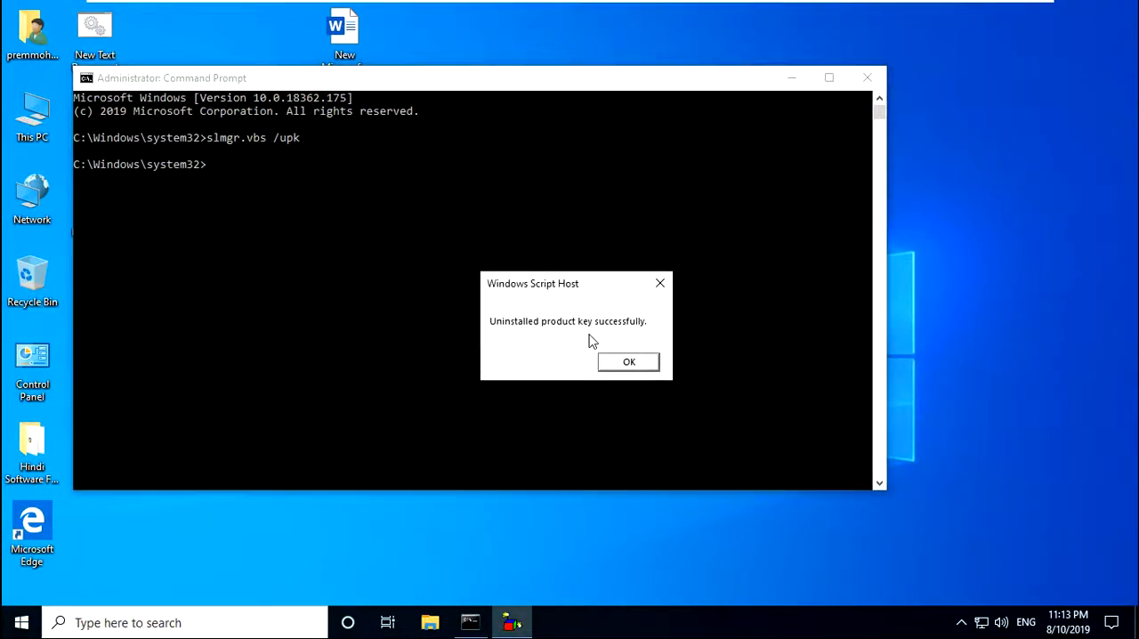
click(628, 361)
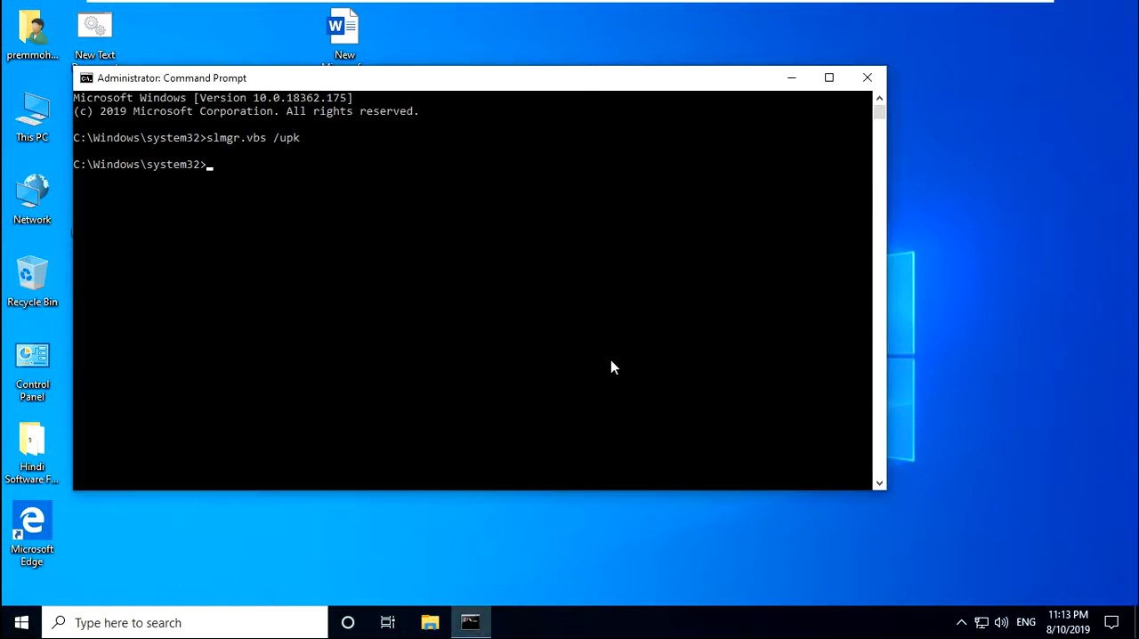
- Run slmgr.vbs /cpky to clear the product key from the registry and dismiss the success message
text(slmgr.vbs /upk)
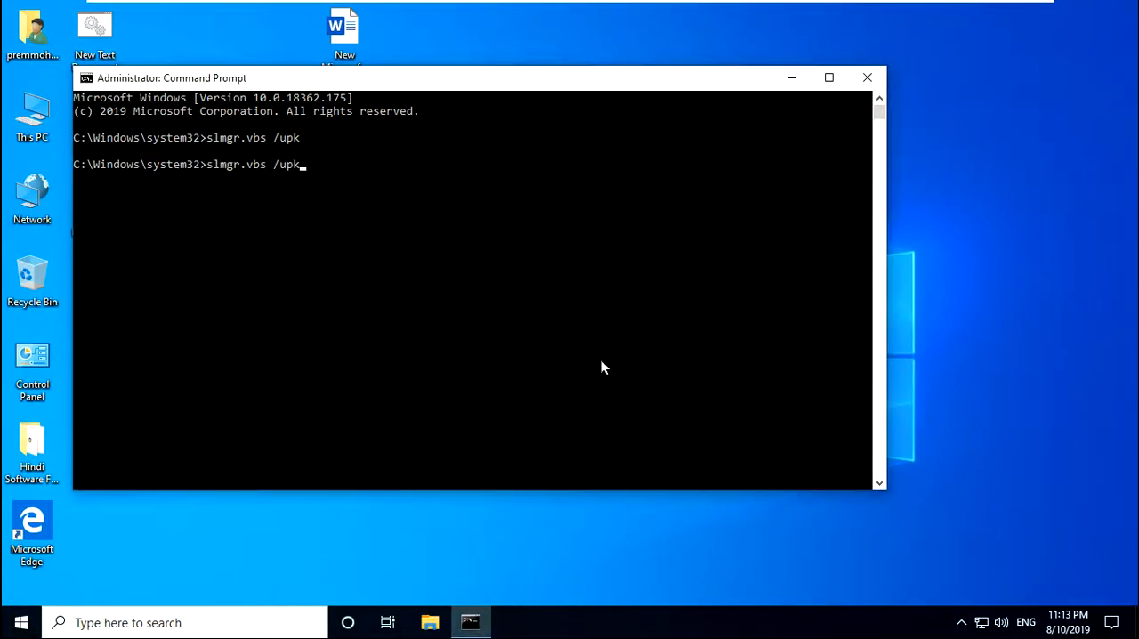
key(Backspace)
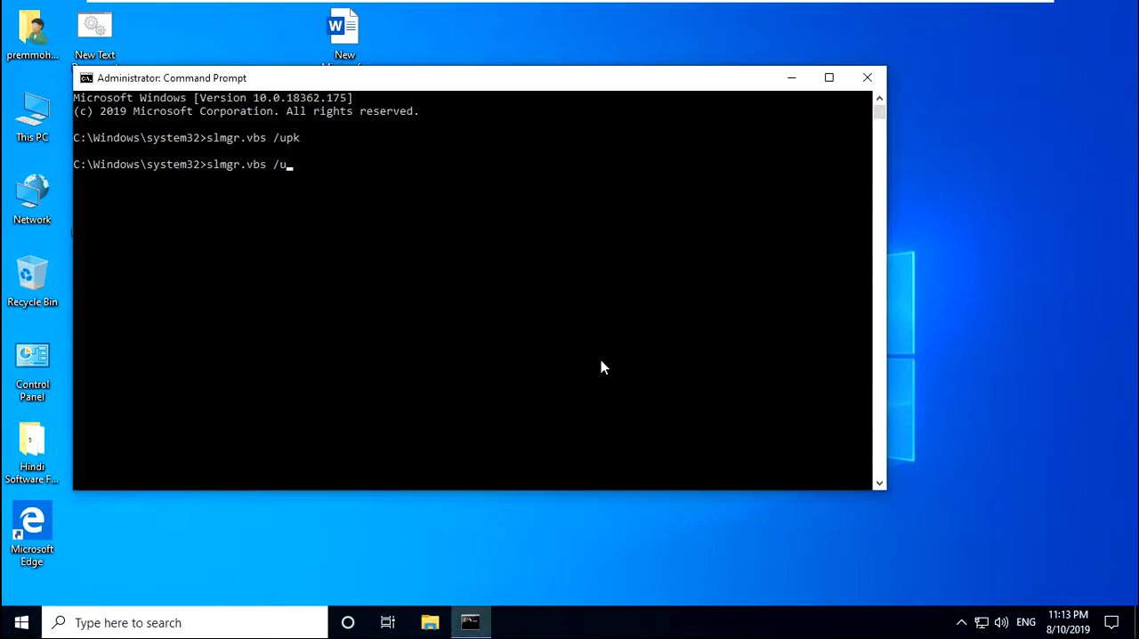
key(backspace)
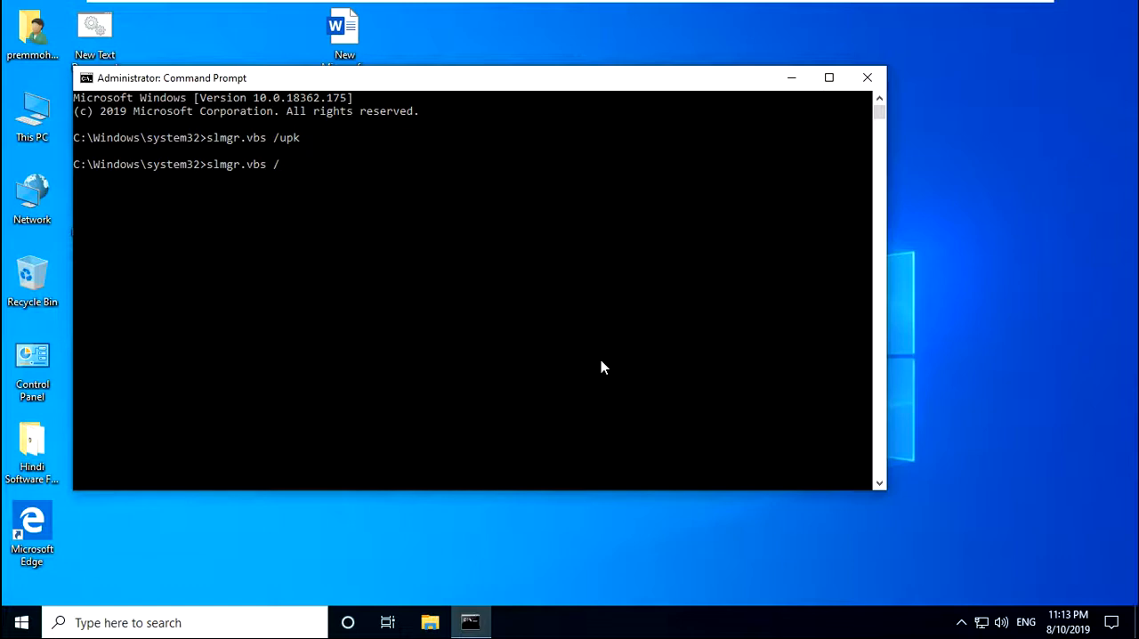
text(cp)
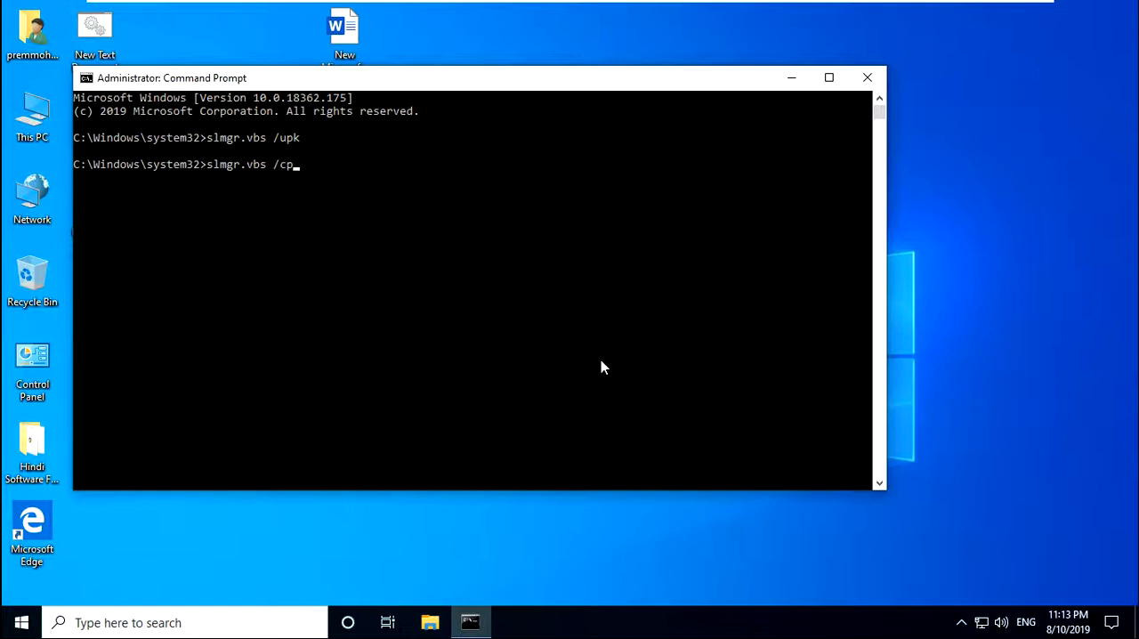
text(ky)
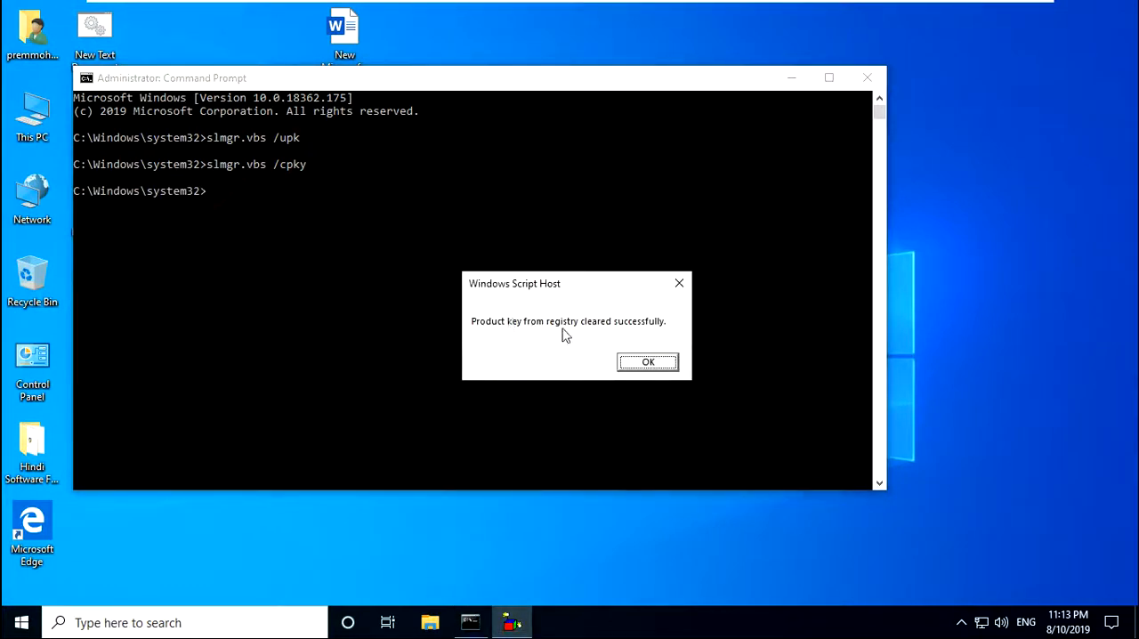
click(647, 361)
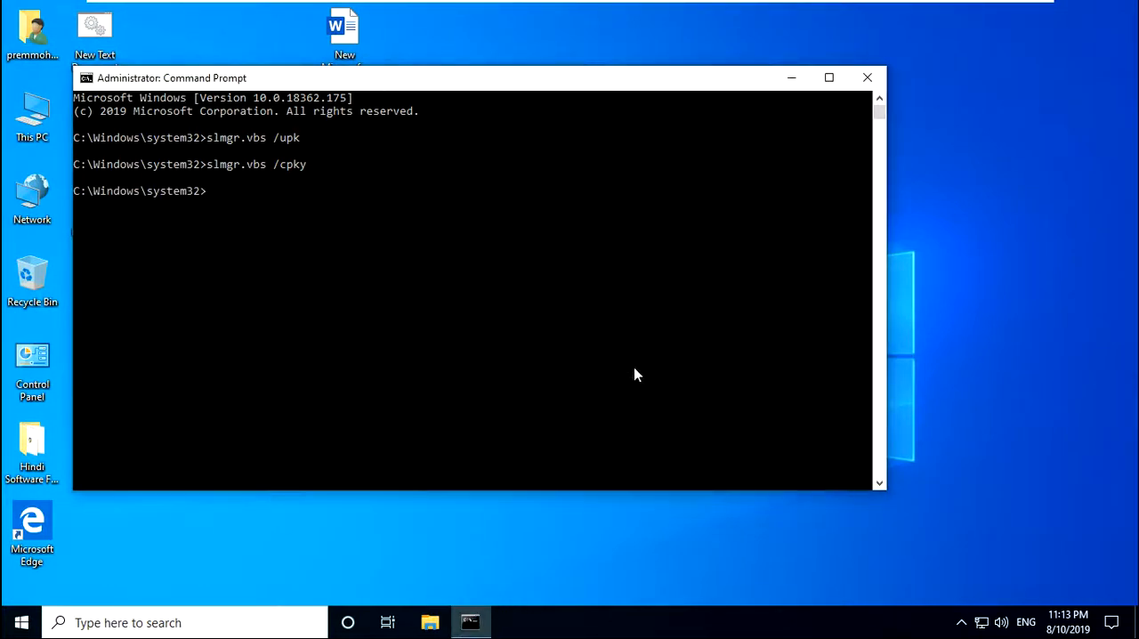
text(slmgr.vbs /cpky)
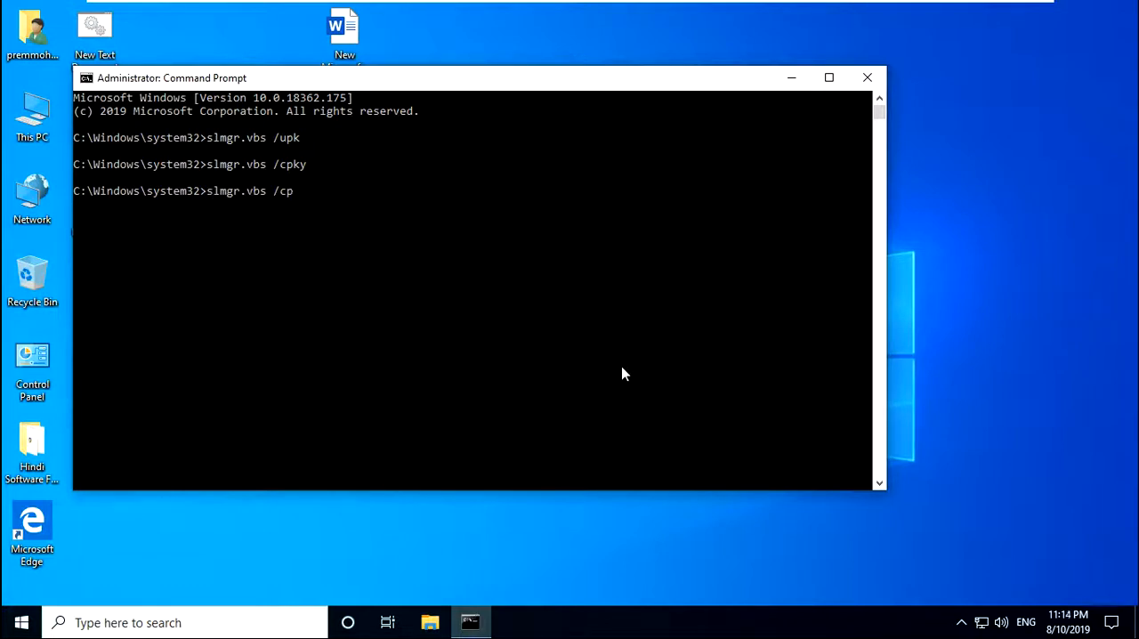
key(Backspace)
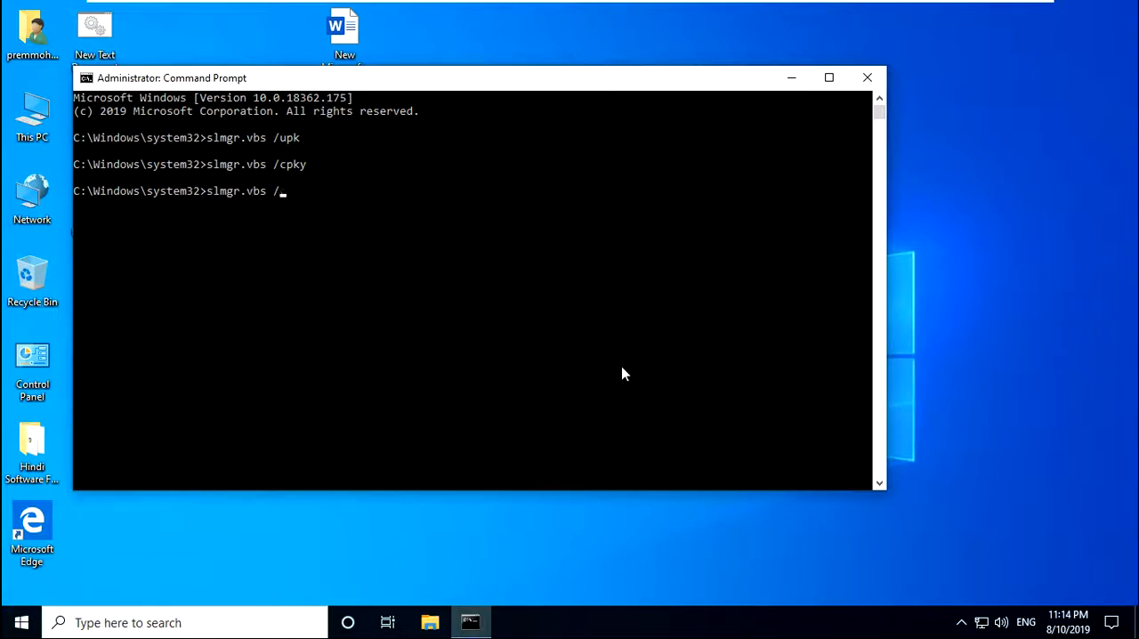
text(ipk)
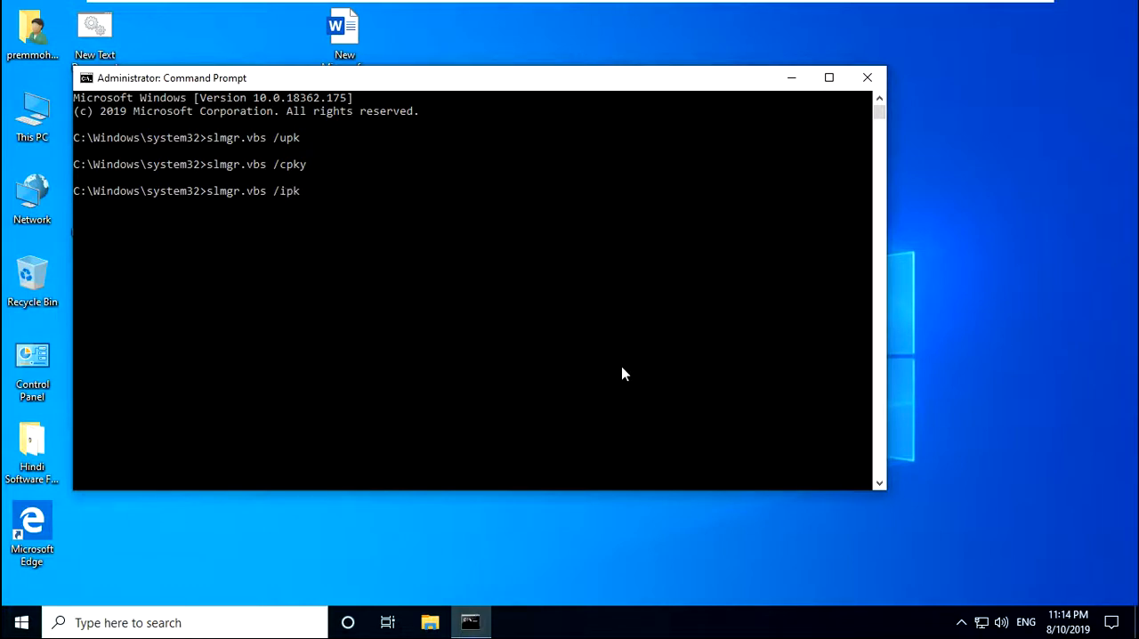
text(W269N-WFGWX-YVC9B-4J6C9-T83GX)
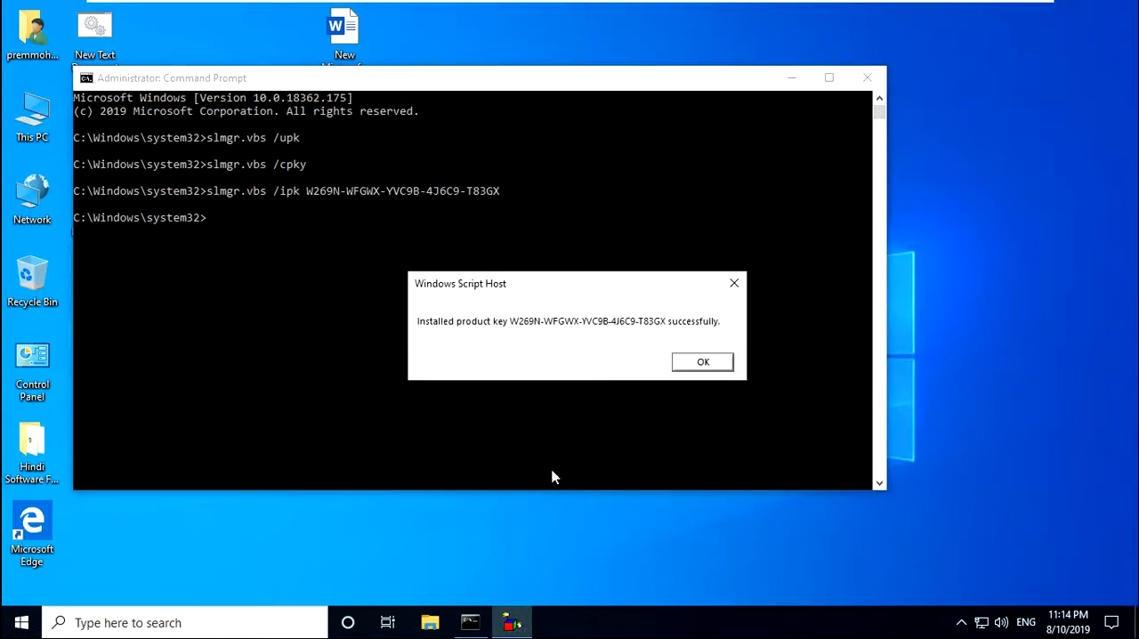
mouse_move(498, 341)
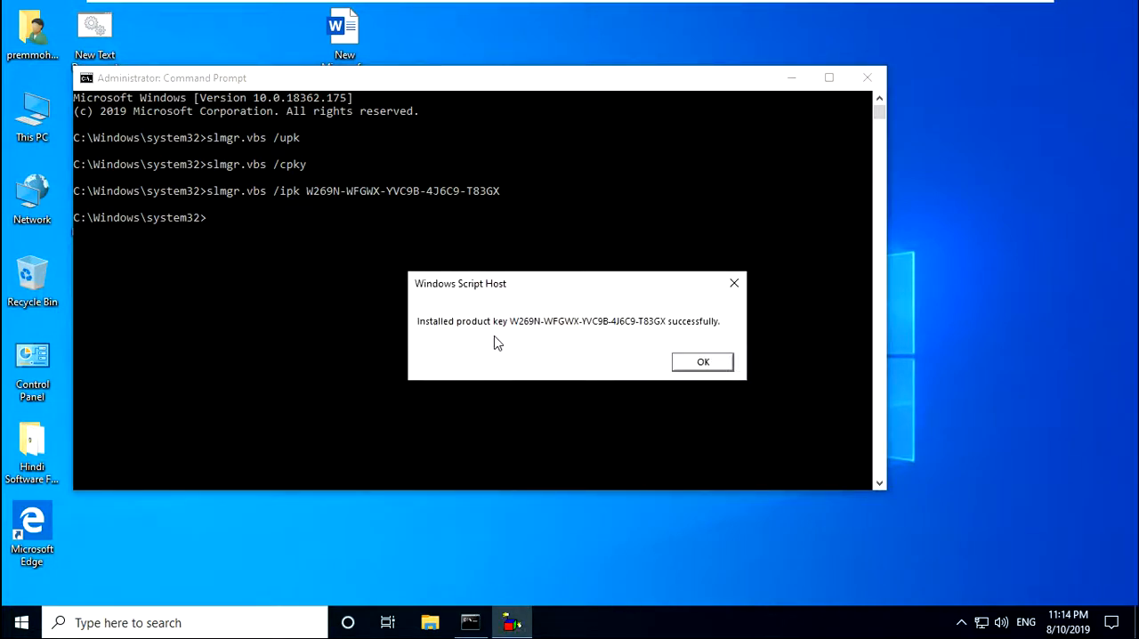
mouse_move(702, 363)
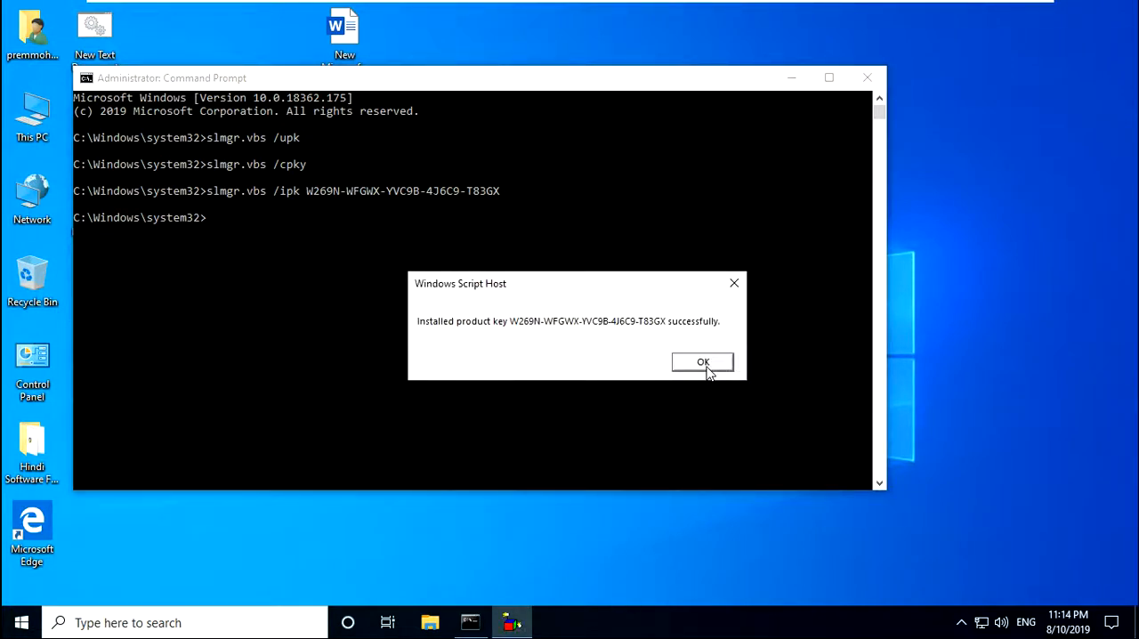
click(701, 363)
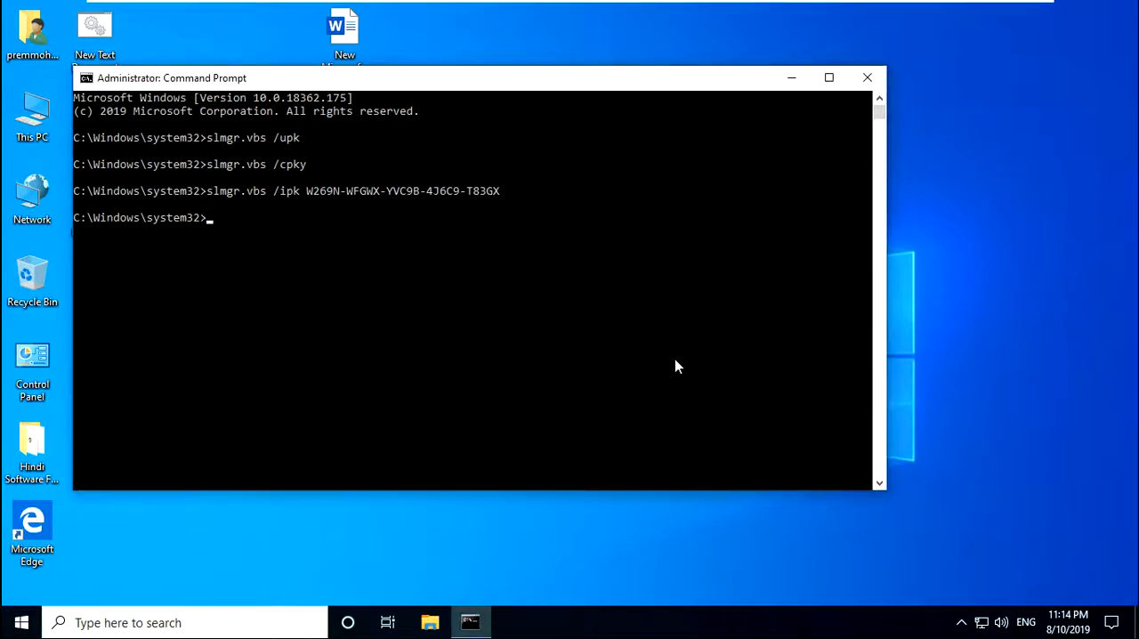
mouse_move(665, 368)
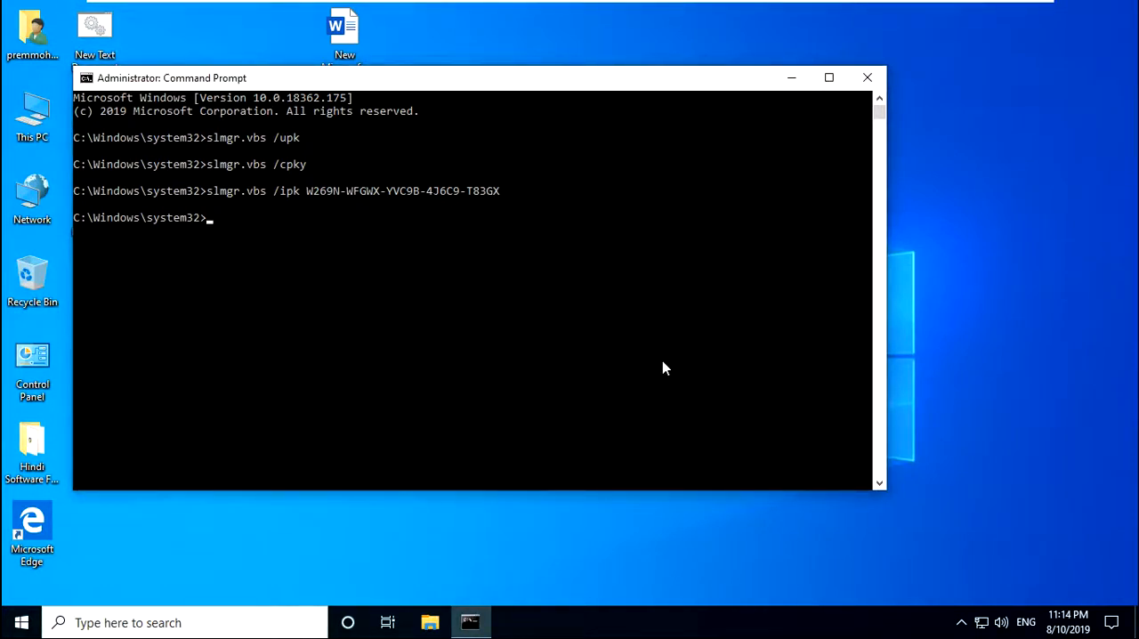
mouse_move(655, 383)
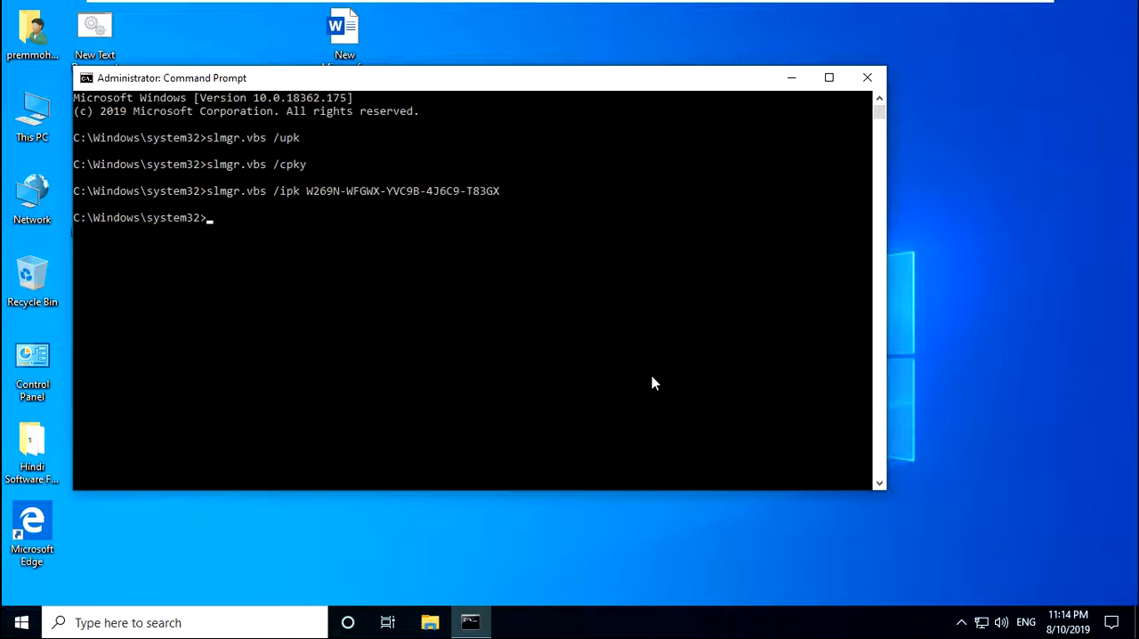
- Enter slui 4 to launch the Windows activation wizard
text(slui)
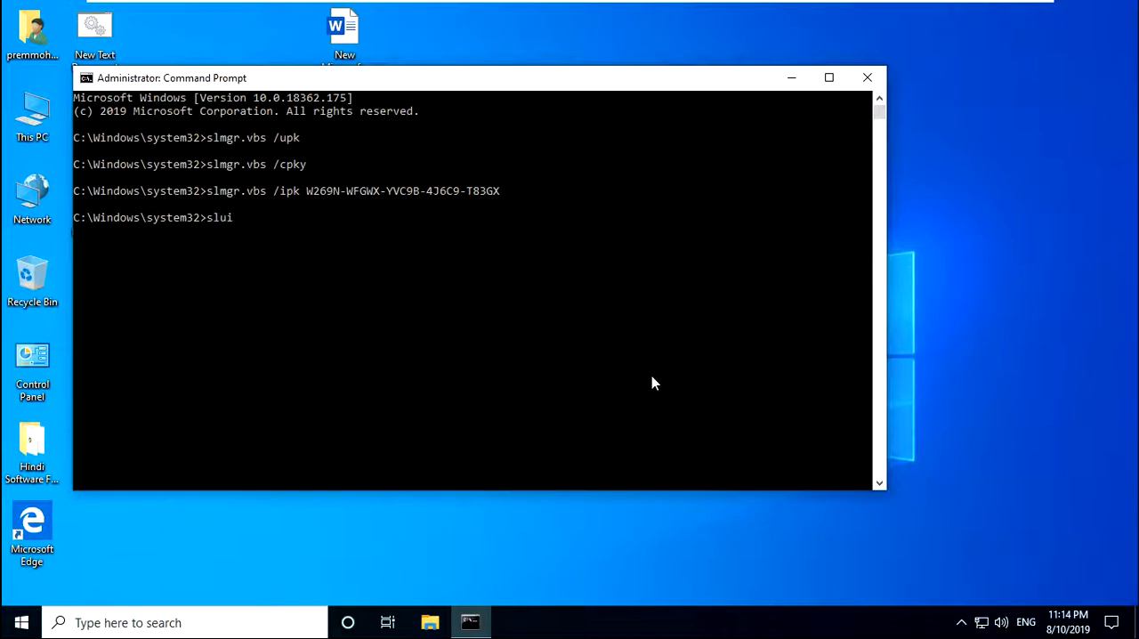
text(4)
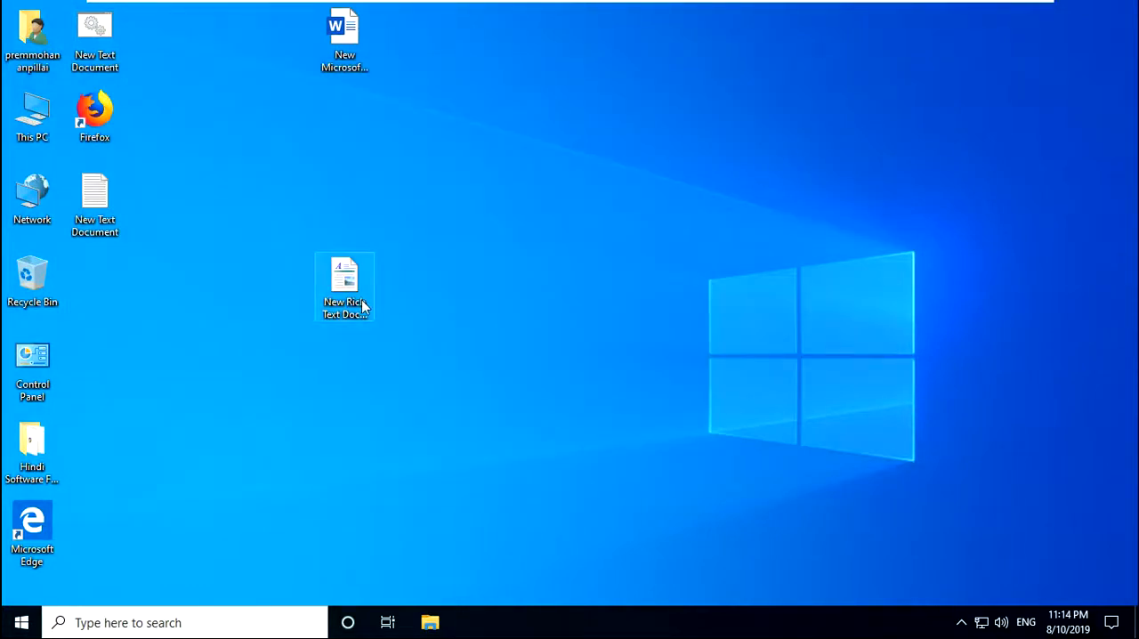
mouse_move(30, 364)
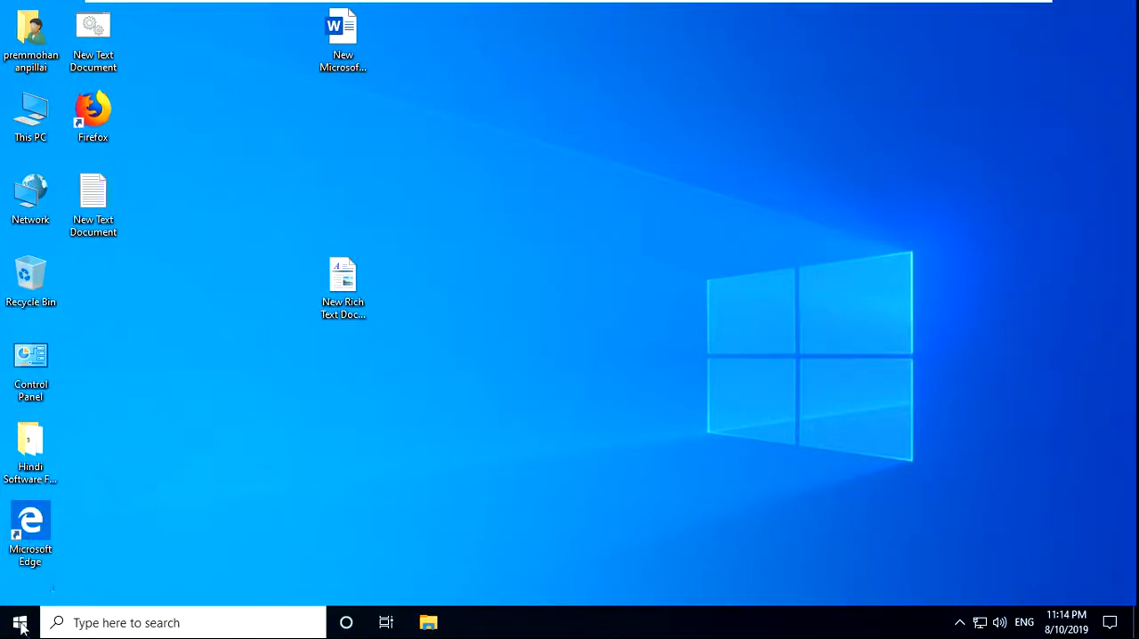
- Launch the Windows Settings app from the Start menu
click(20, 623)
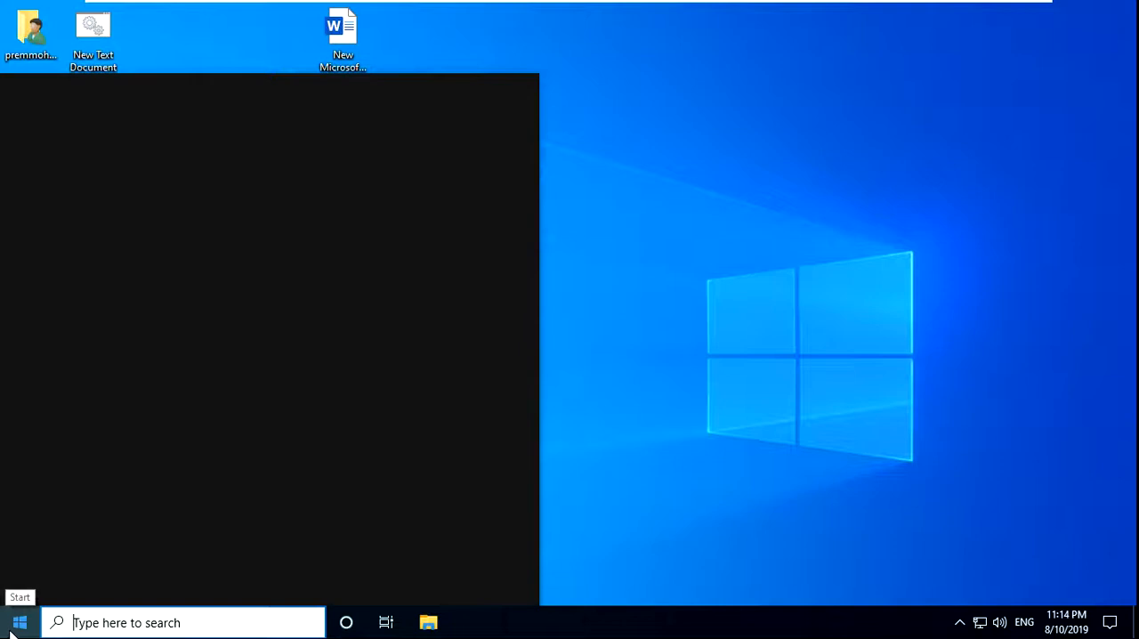
click(17, 623)
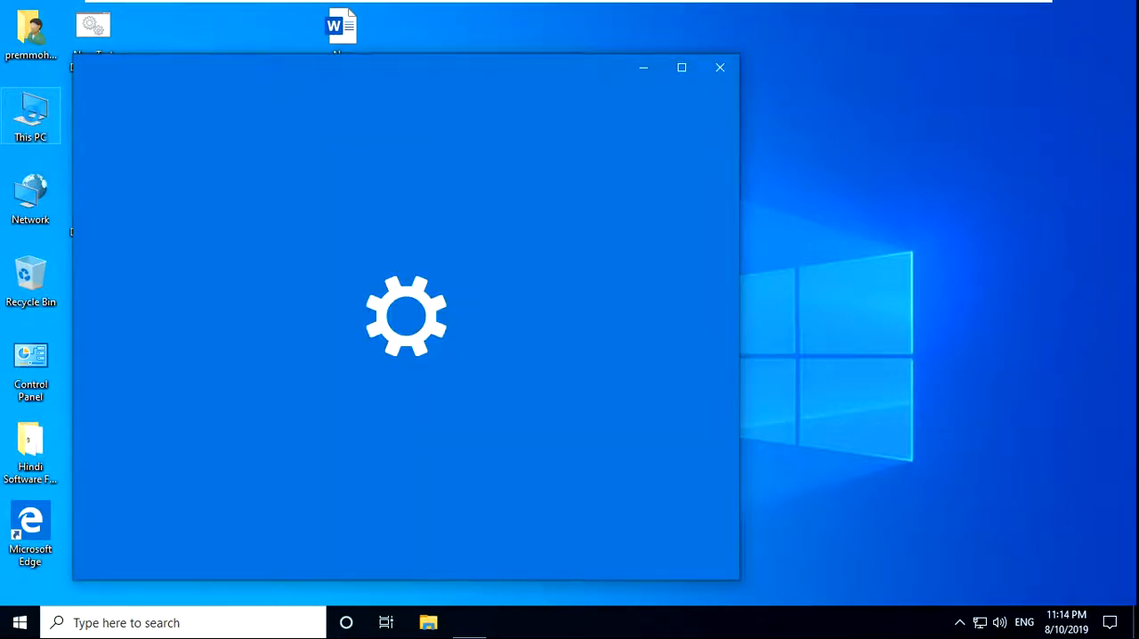
right_click(31, 114)
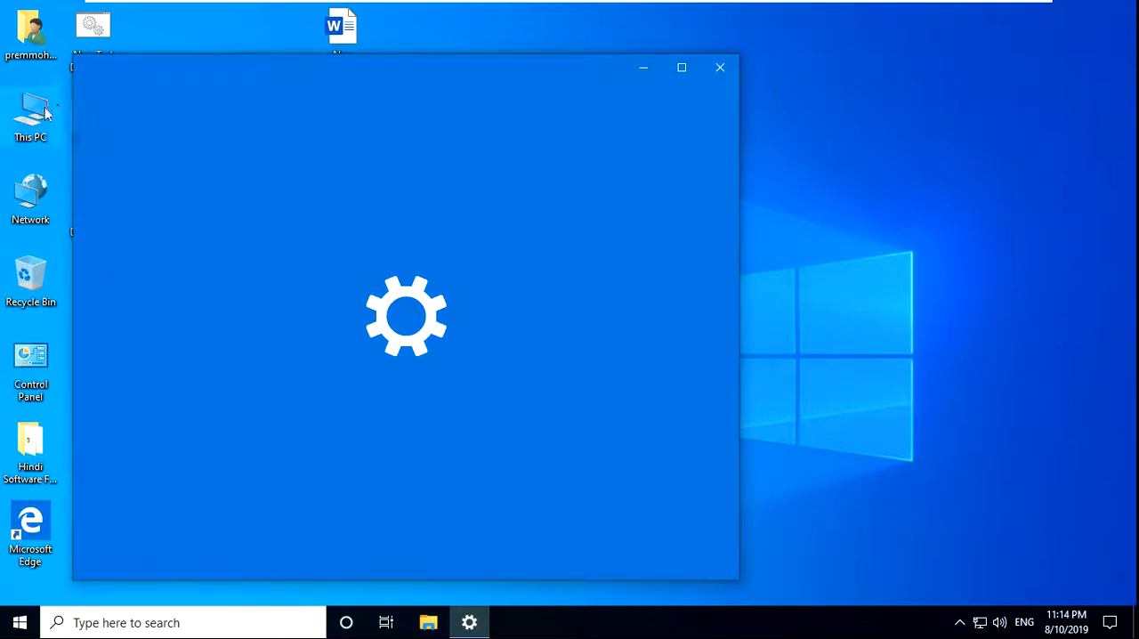
mouse_move(718, 68)
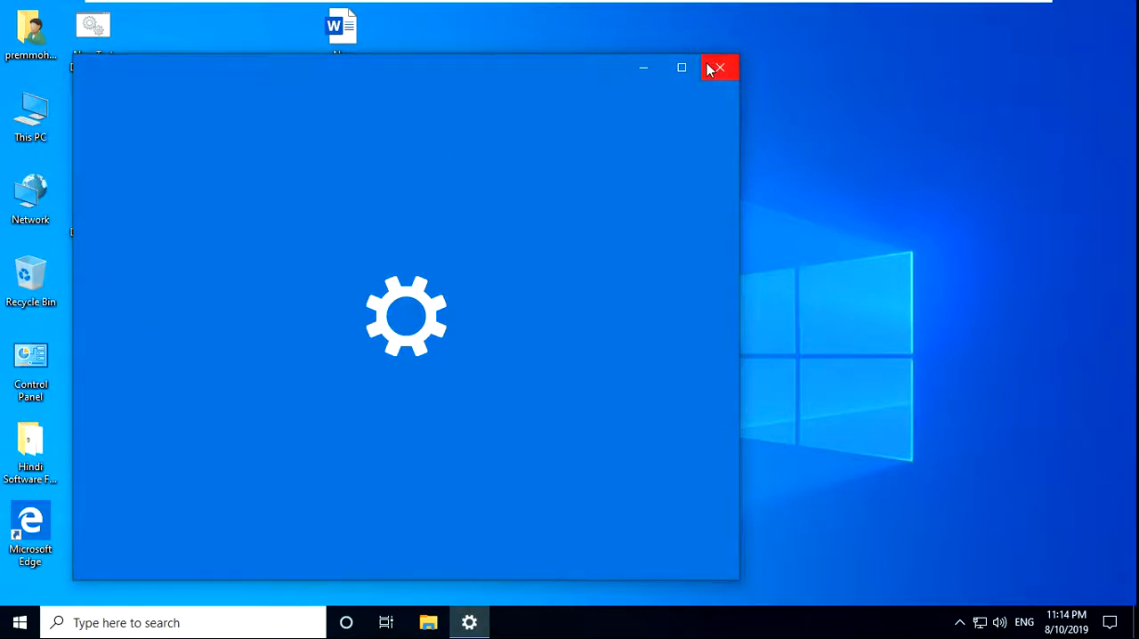
mouse_move(718, 68)
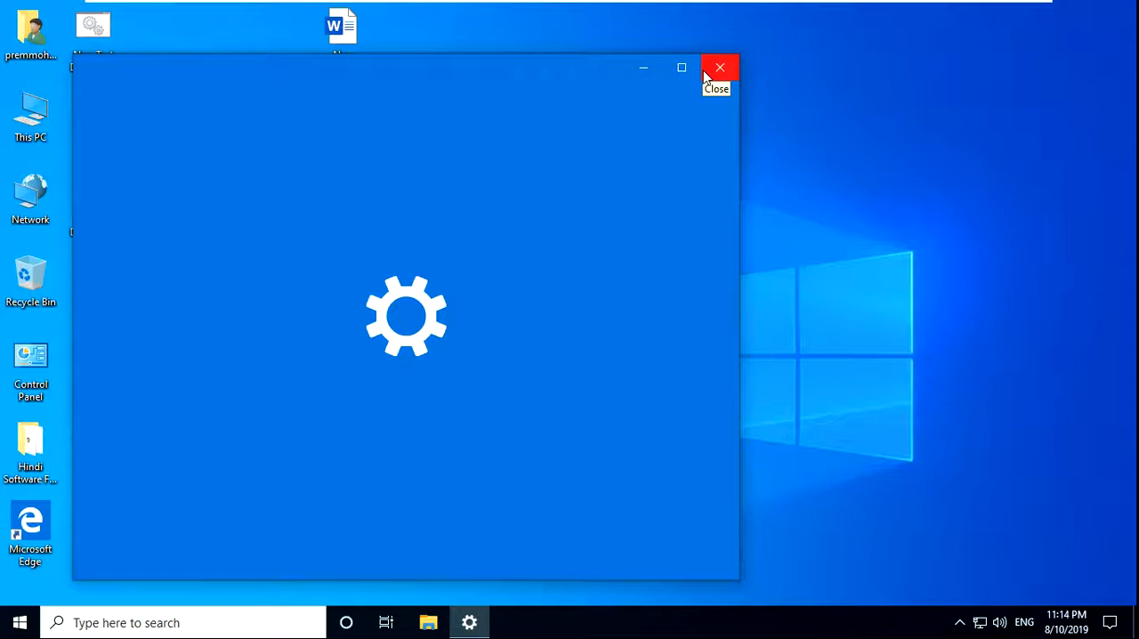
mouse_move(853, 38)
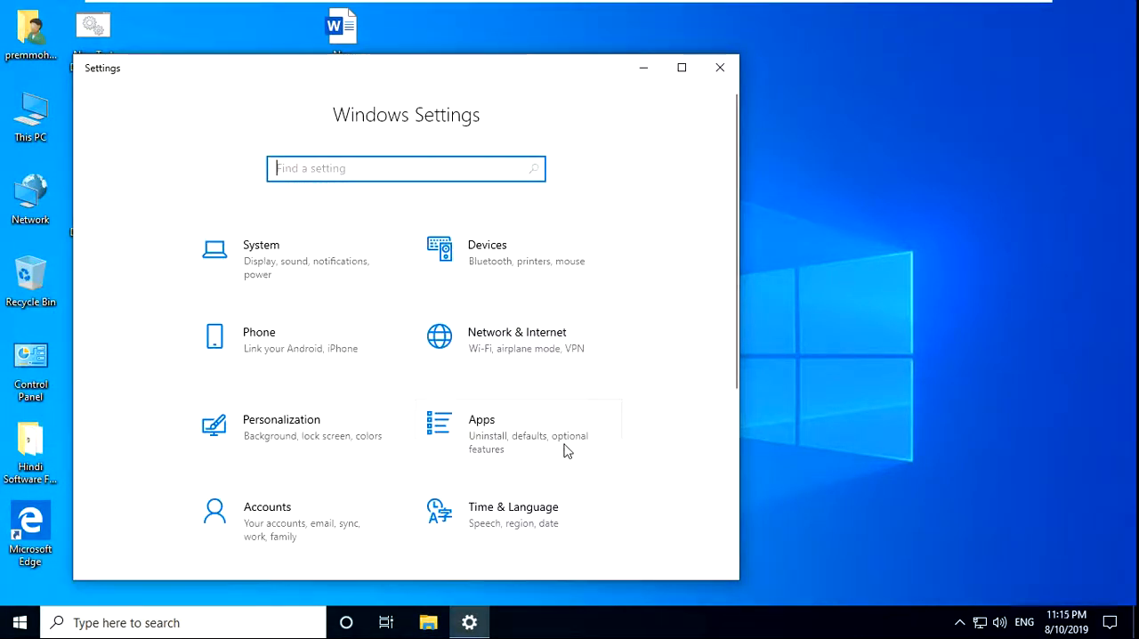
- Go to the System category showing Windows 10 Pro not yet activated
click(719, 67)
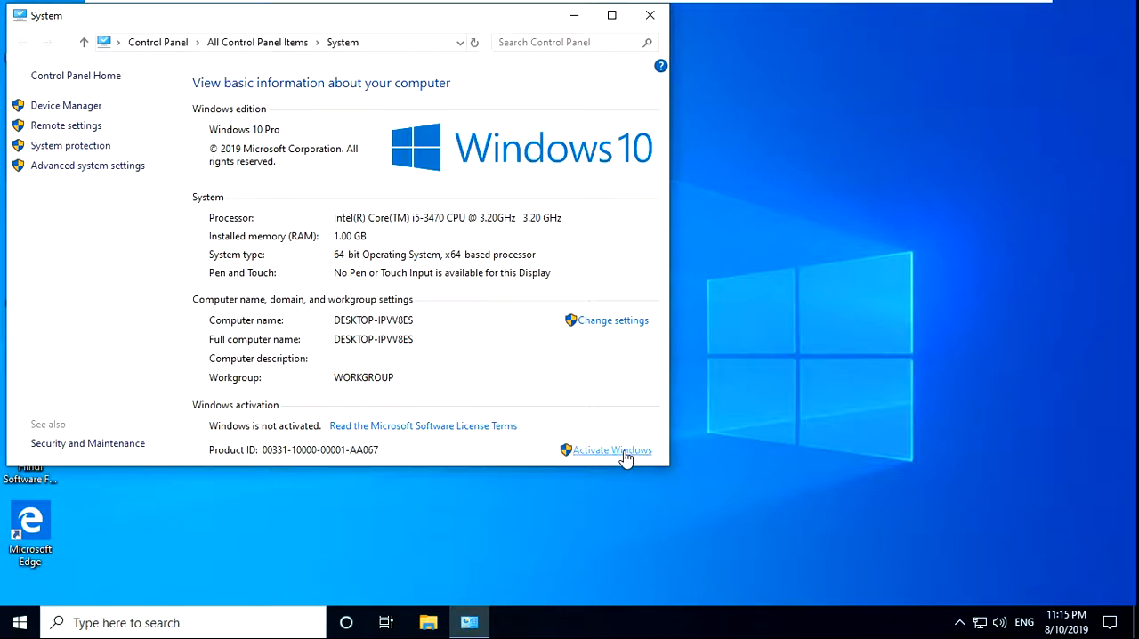
mouse_move(609, 356)
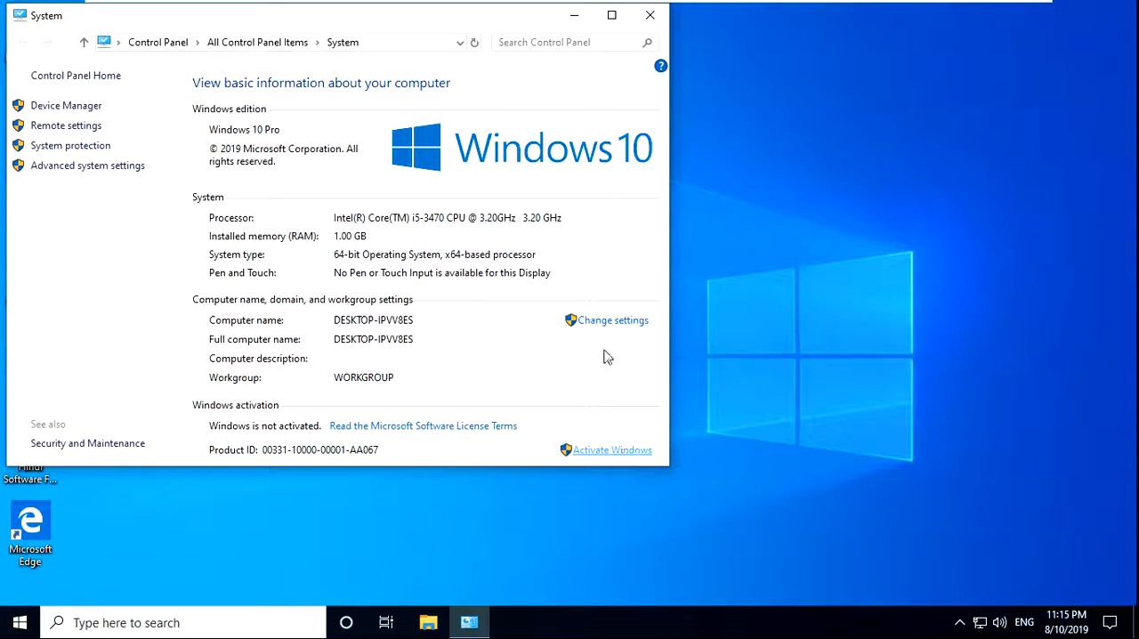
mouse_move(649, 32)
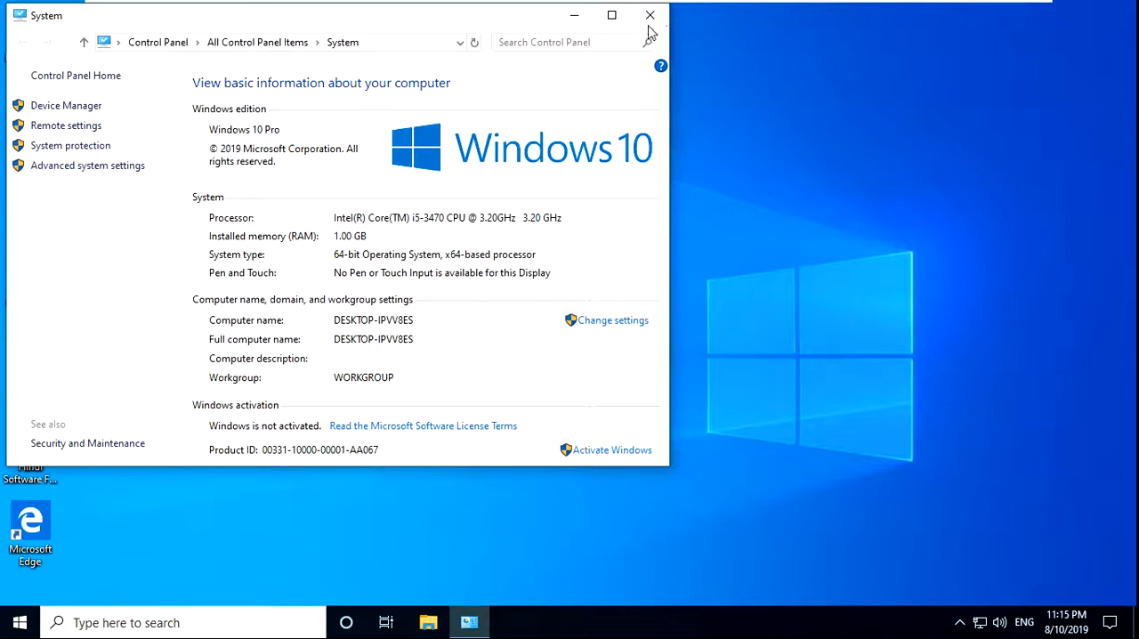
- Close the System information window after reviewing the activation link
click(650, 14)
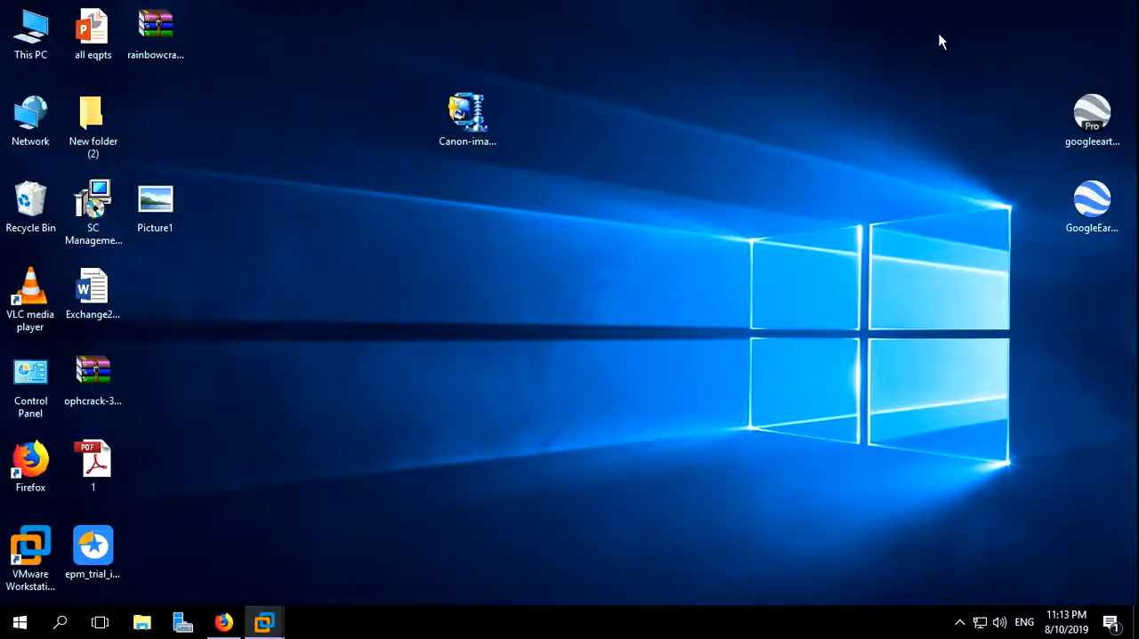
mouse_move(809, 105)
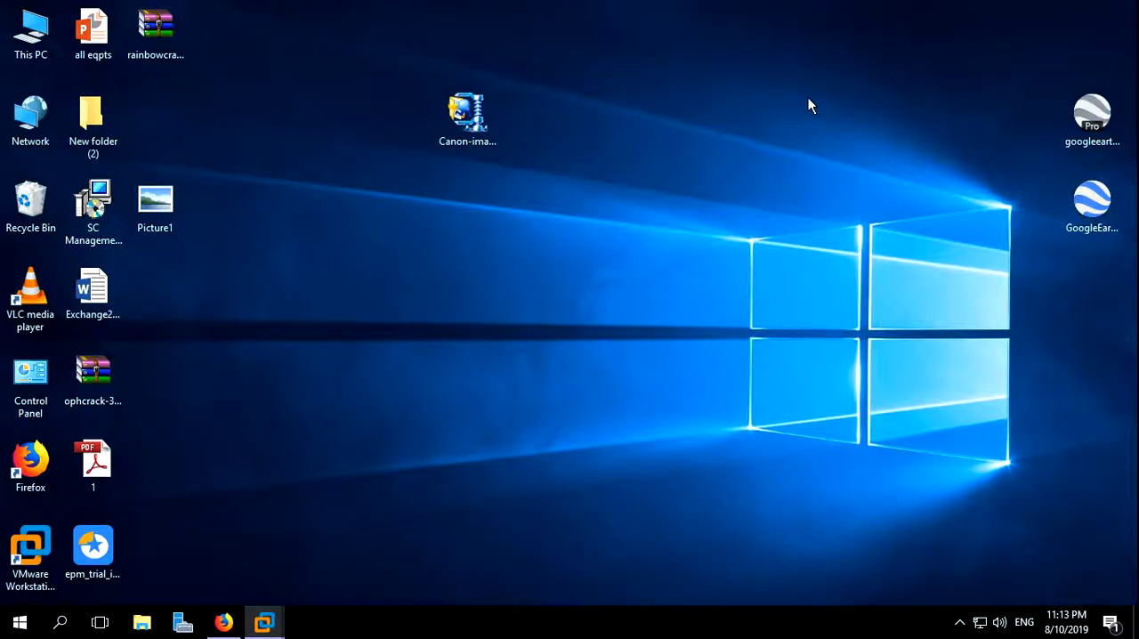